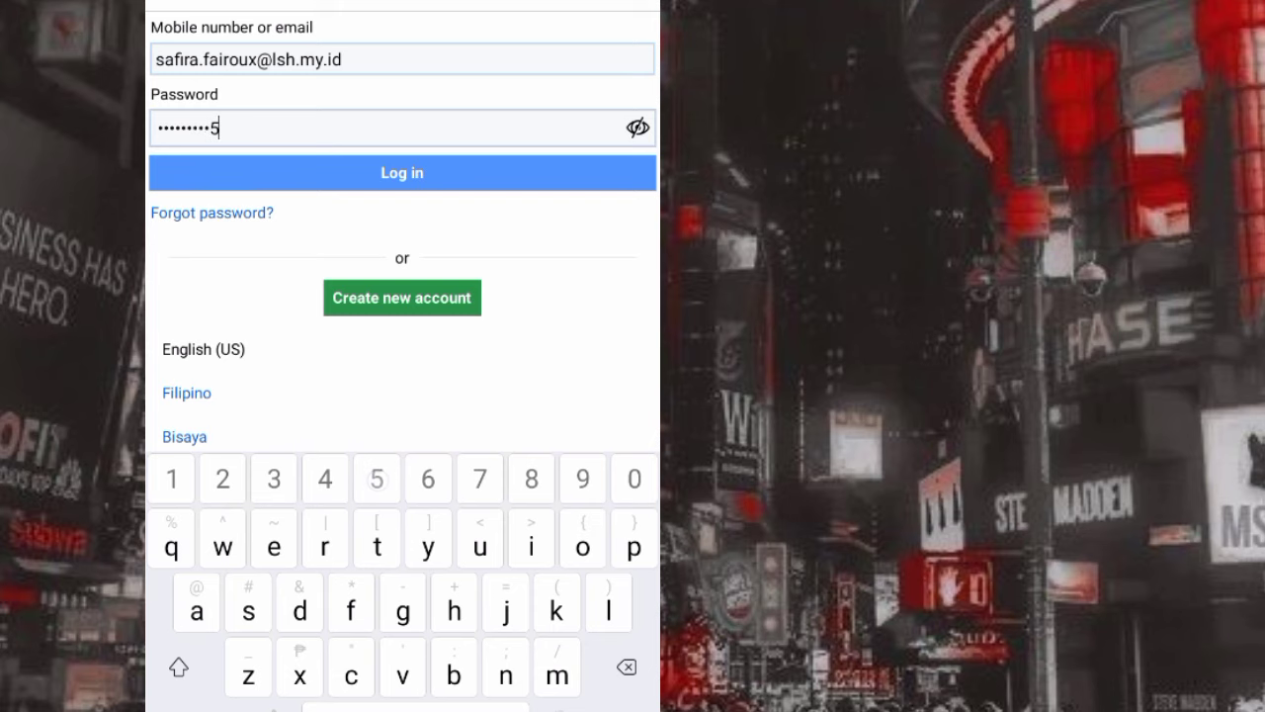
Log in with the entered credentials and keep the login info saved on this device.
{"action": "left_click", "coordinate": [401, 174]}
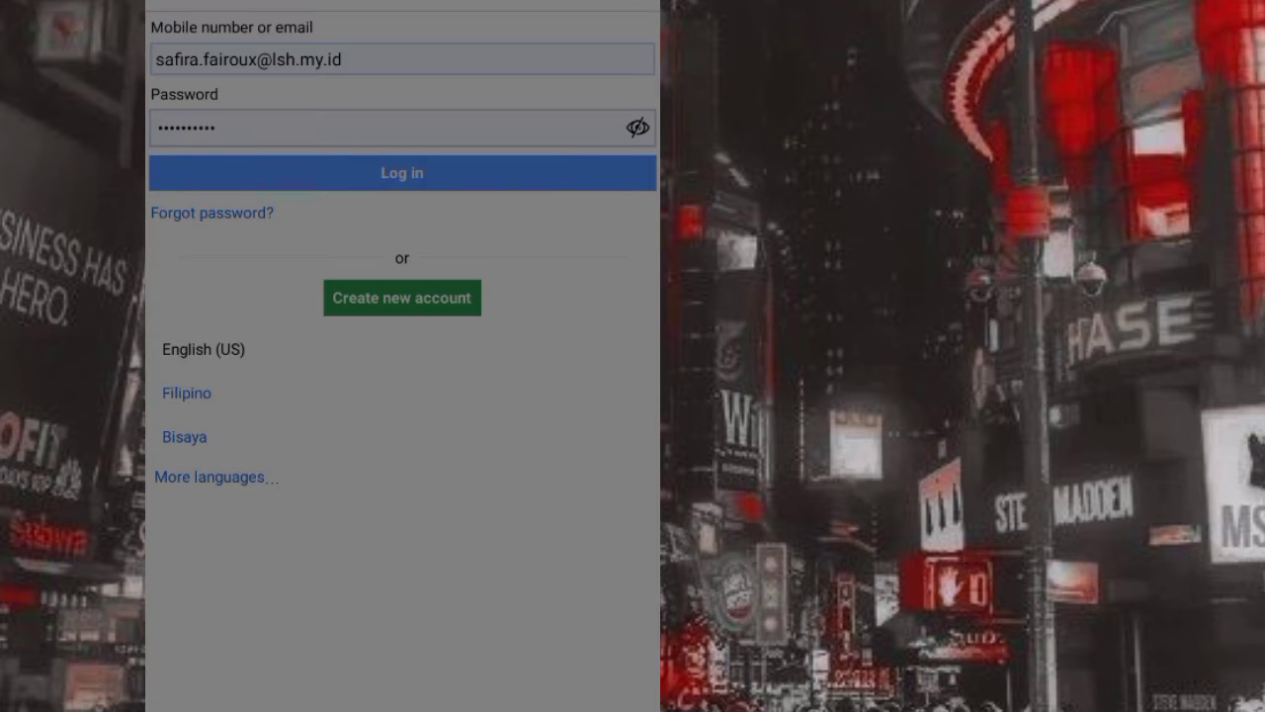
{"action": "left_click", "coordinate": [402, 172]}
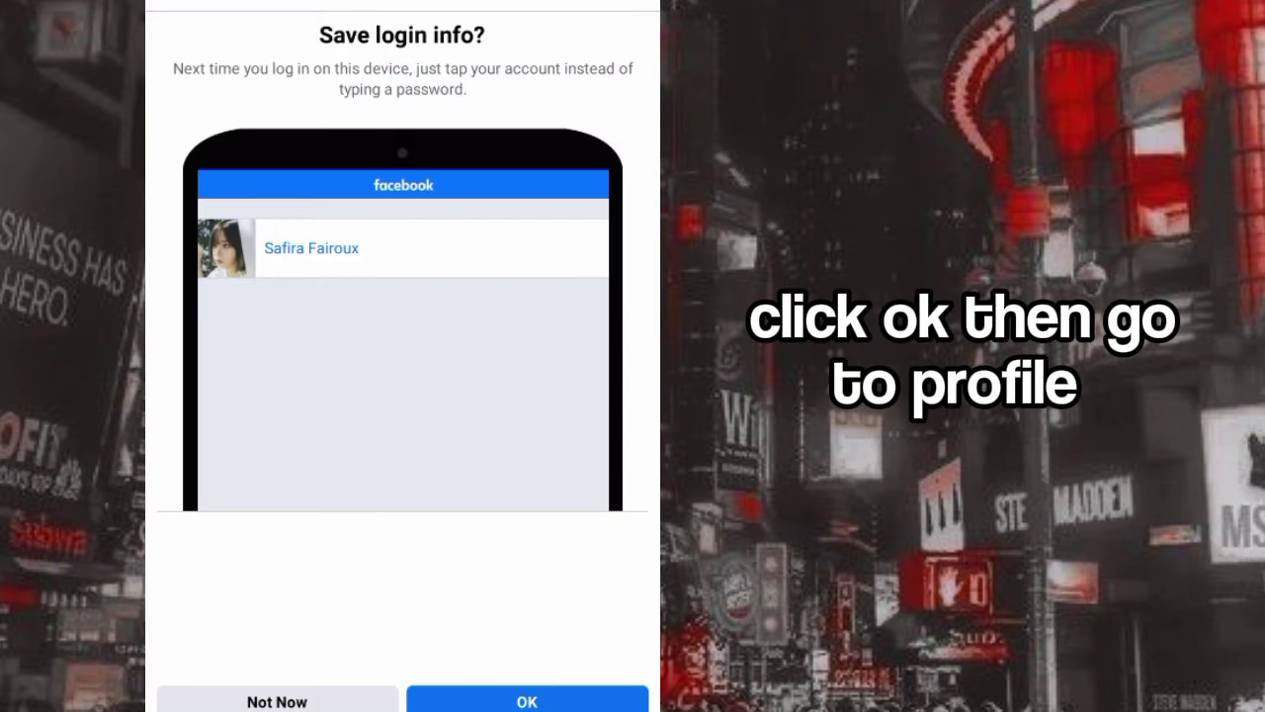
{"action": "left_click", "coordinate": [526, 700]}
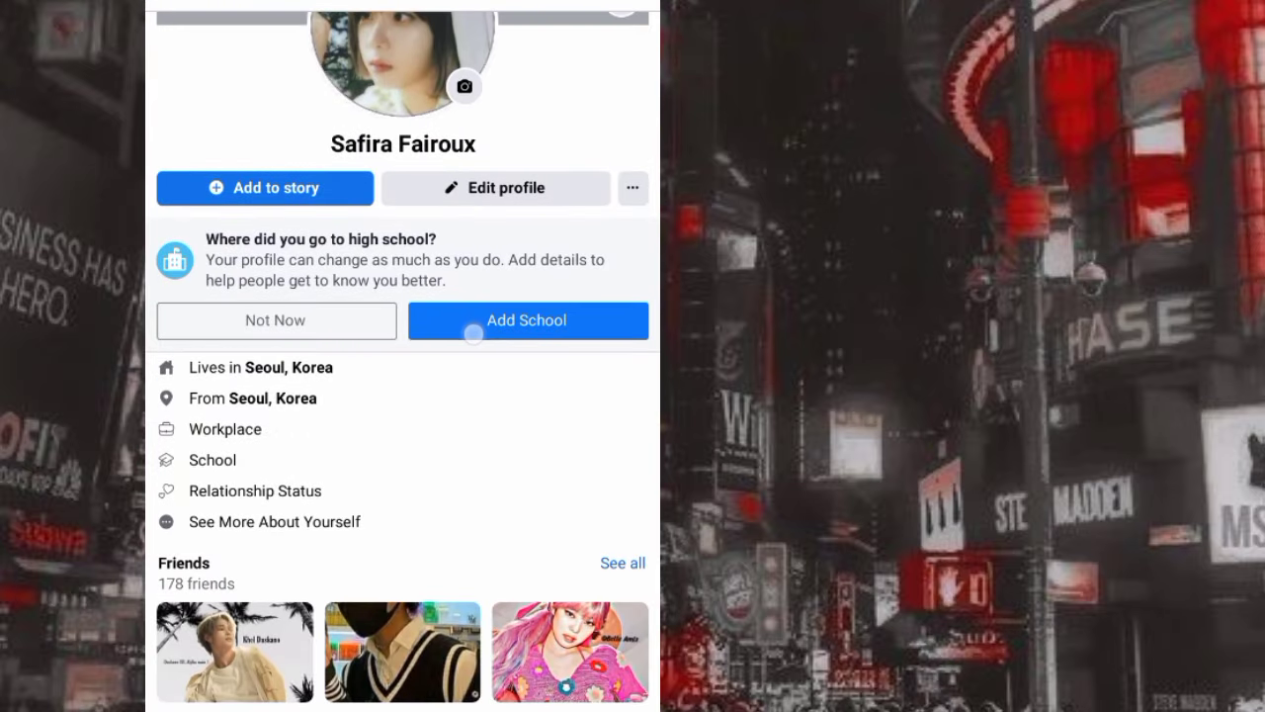
{"action": "scroll", "scroll_direction": "down", "scroll_amount": 3}
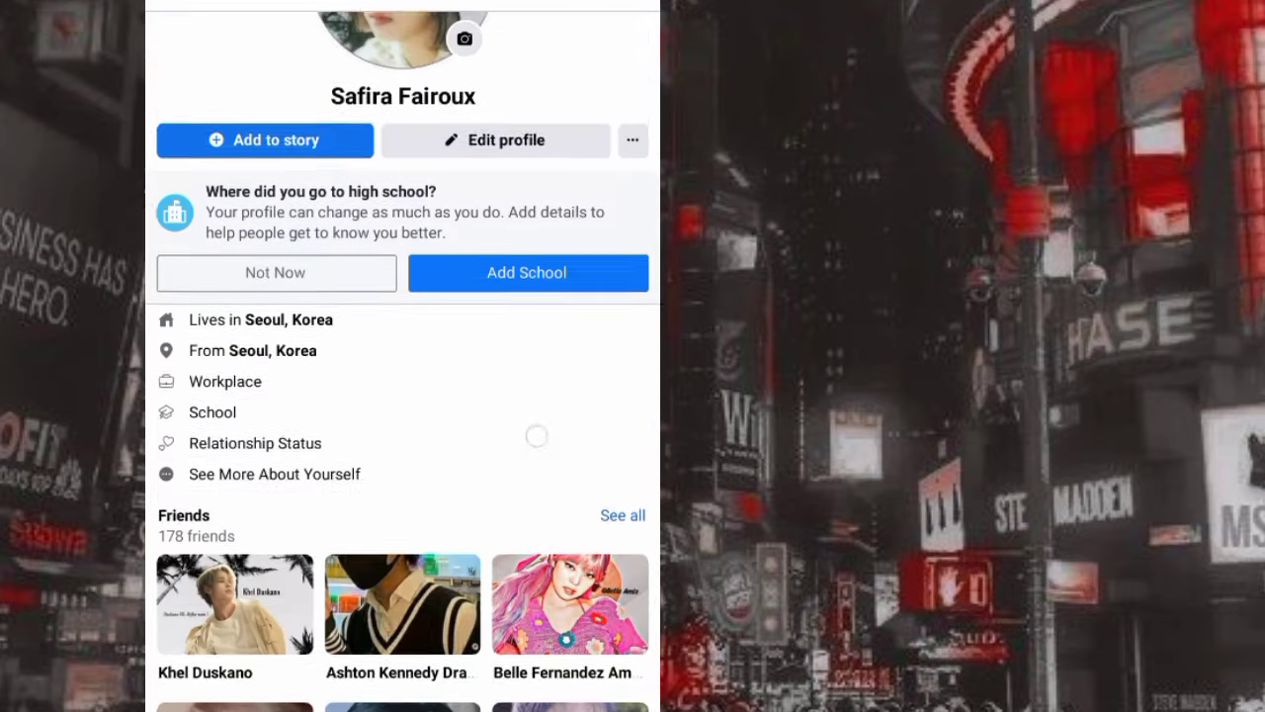
{"action": "scroll", "scroll_direction": "up", "scroll_amount": 3}
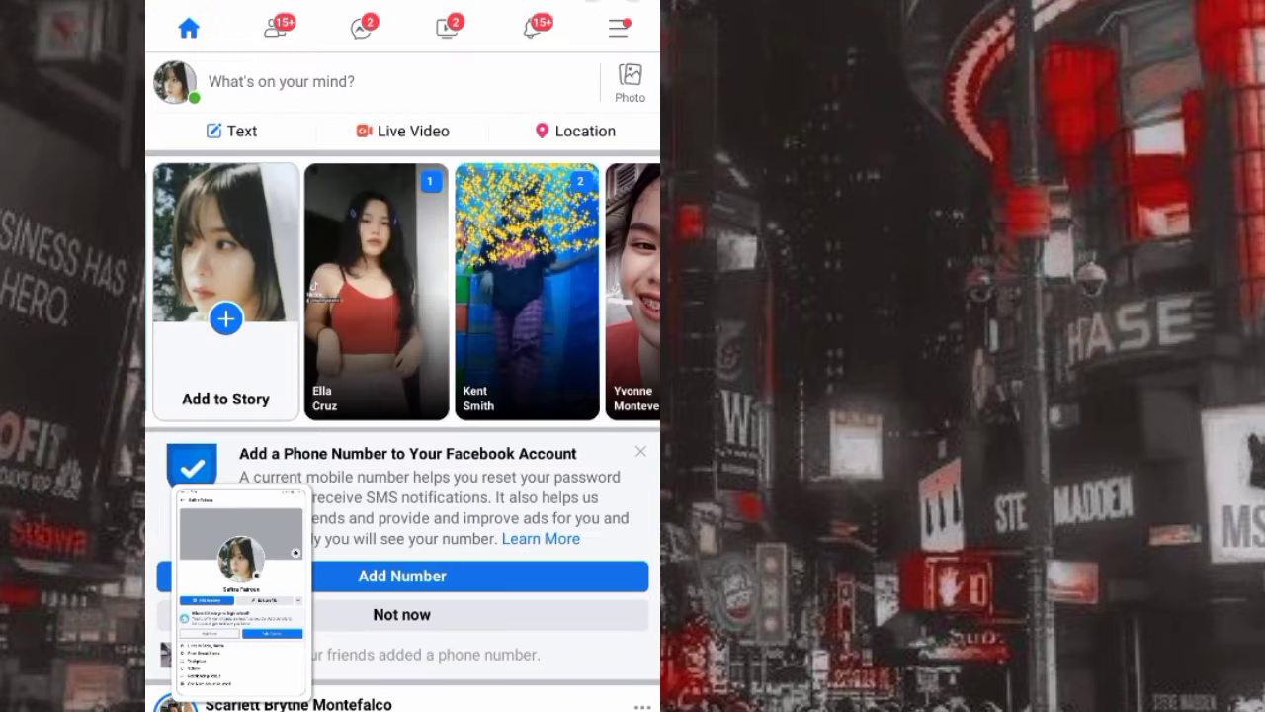
Reach Facebook's settings and privacy page from the menu, then switch to an empty Google search box.
{"action": "left_click", "coordinate": [617, 28]}
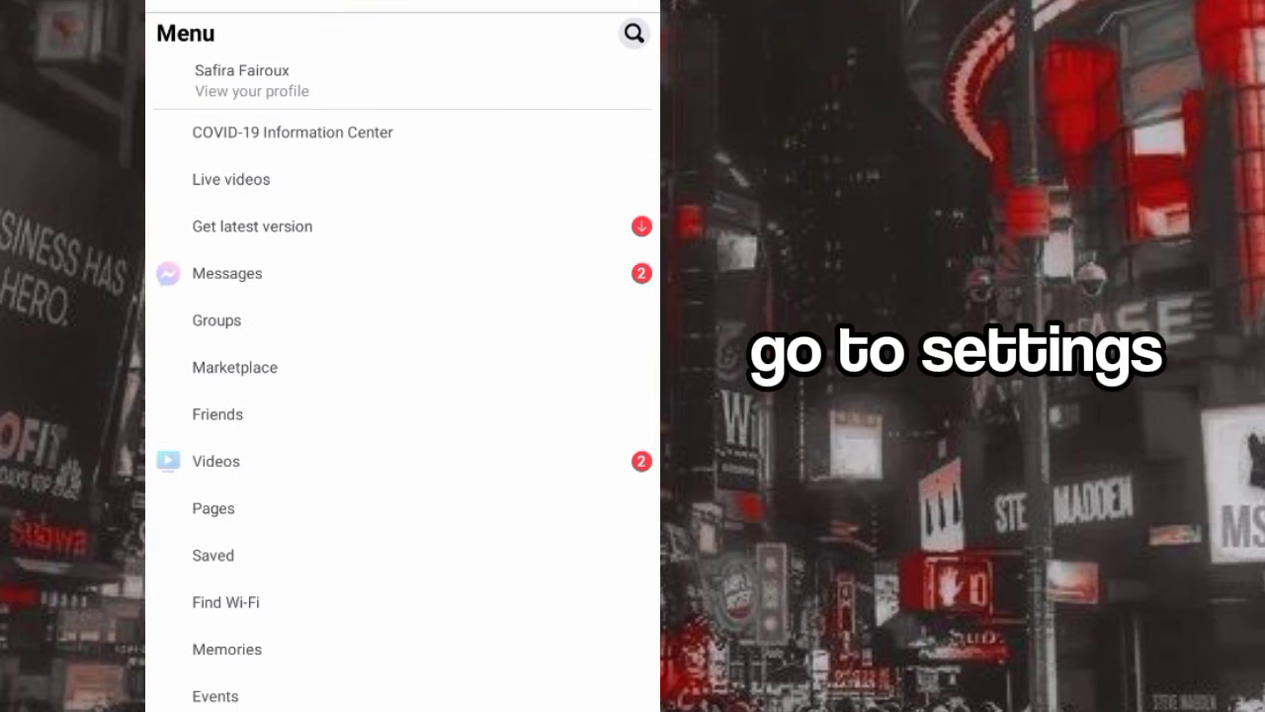
{"action": "scroll", "scroll_direction": "down", "scroll_amount": 3}
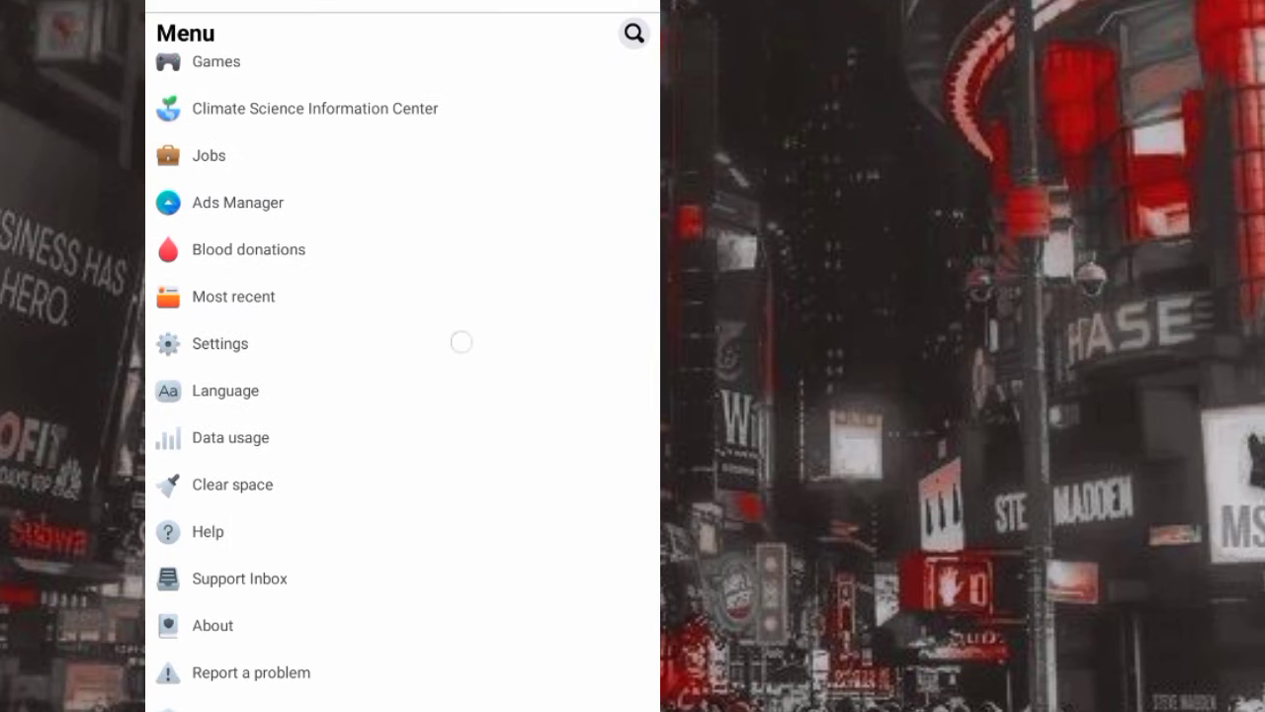
{"action": "left_click", "coordinate": [221, 344]}
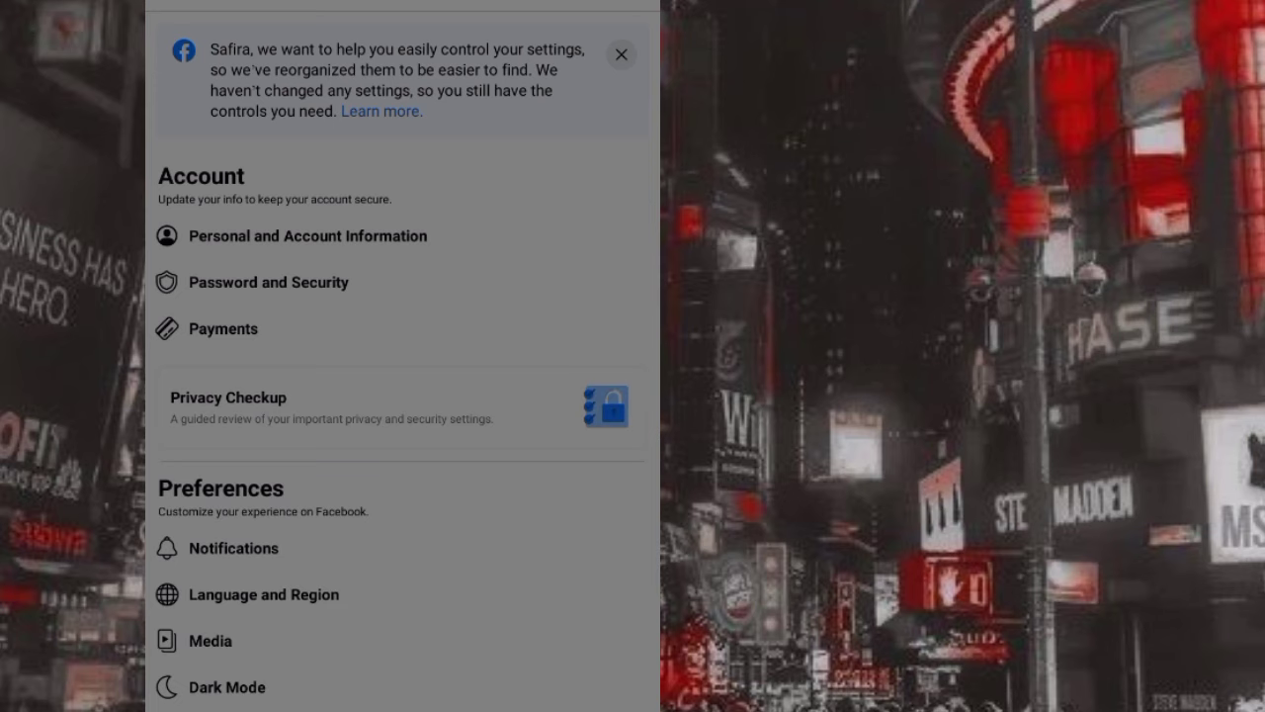
{"action": "left_click", "coordinate": [308, 235]}
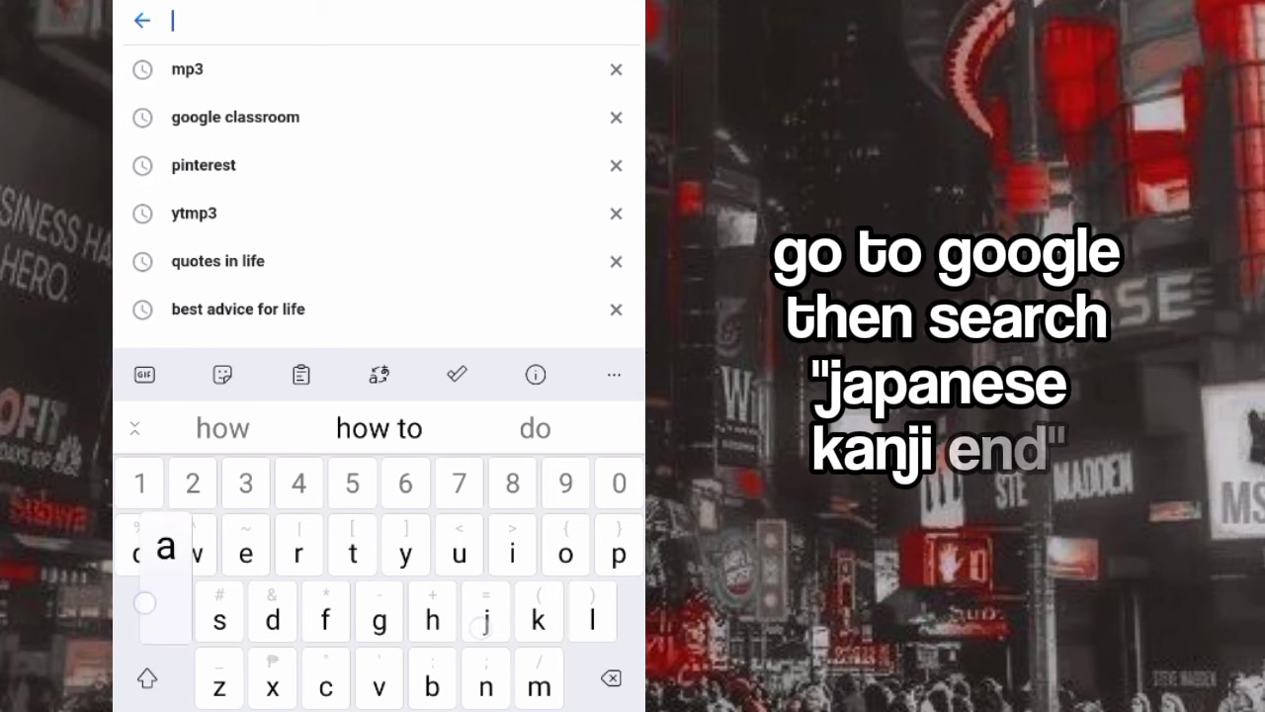
Search Google for 'japanese kanji end' to find the 終 character to copy.
{"action": "type", "text": "japanes"}
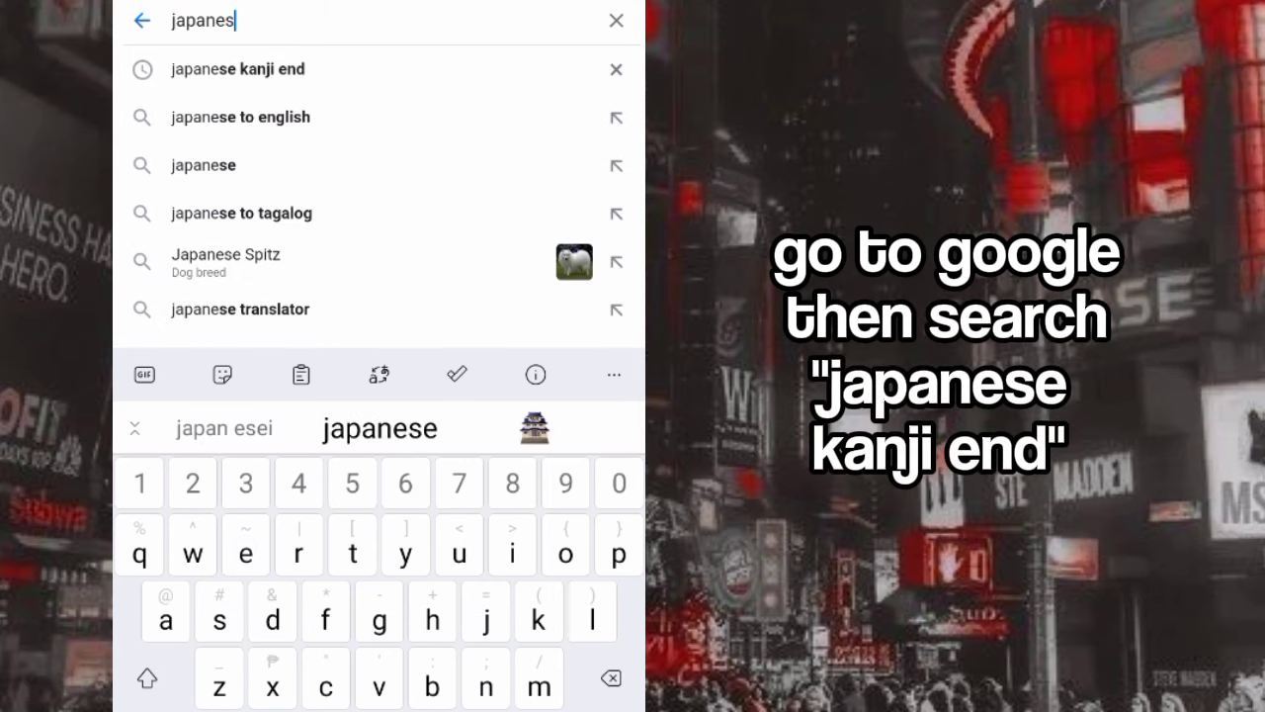
{"action": "left_click", "coordinate": [237, 69]}
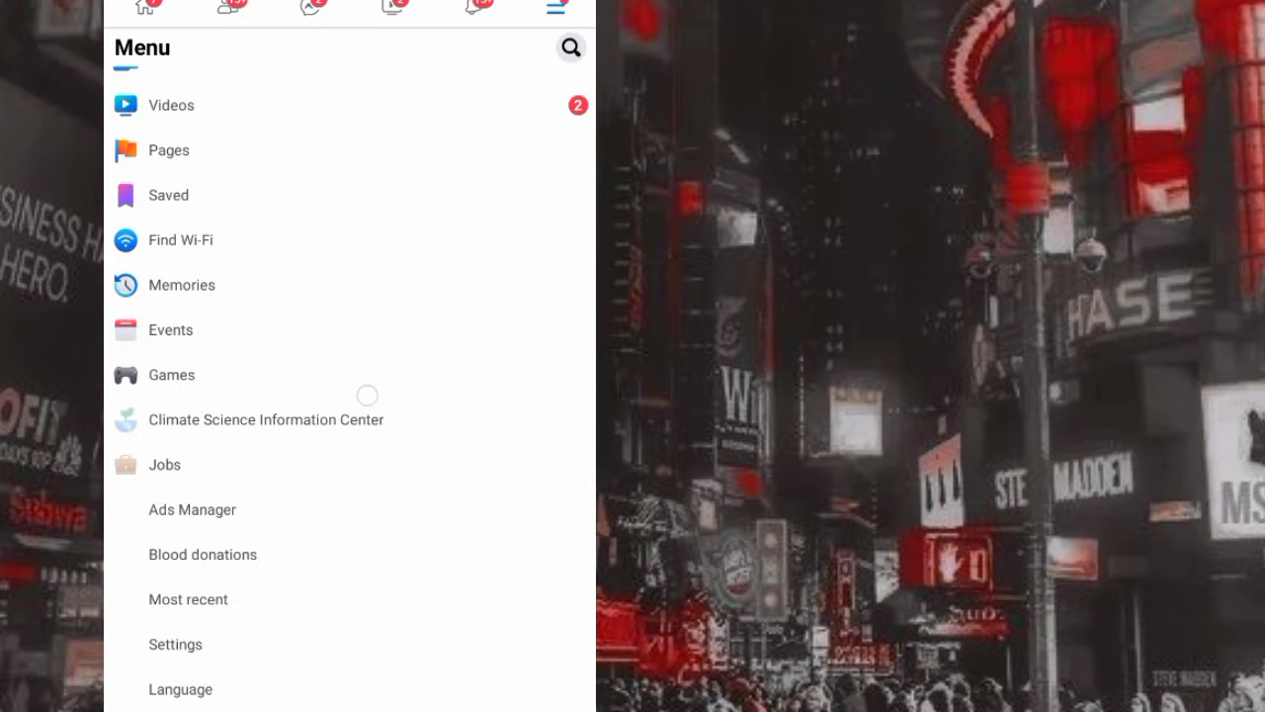
In the Name settings, paste the copied 終 kanji from the clipboard as the first name.
{"action": "left_click", "coordinate": [174, 645]}
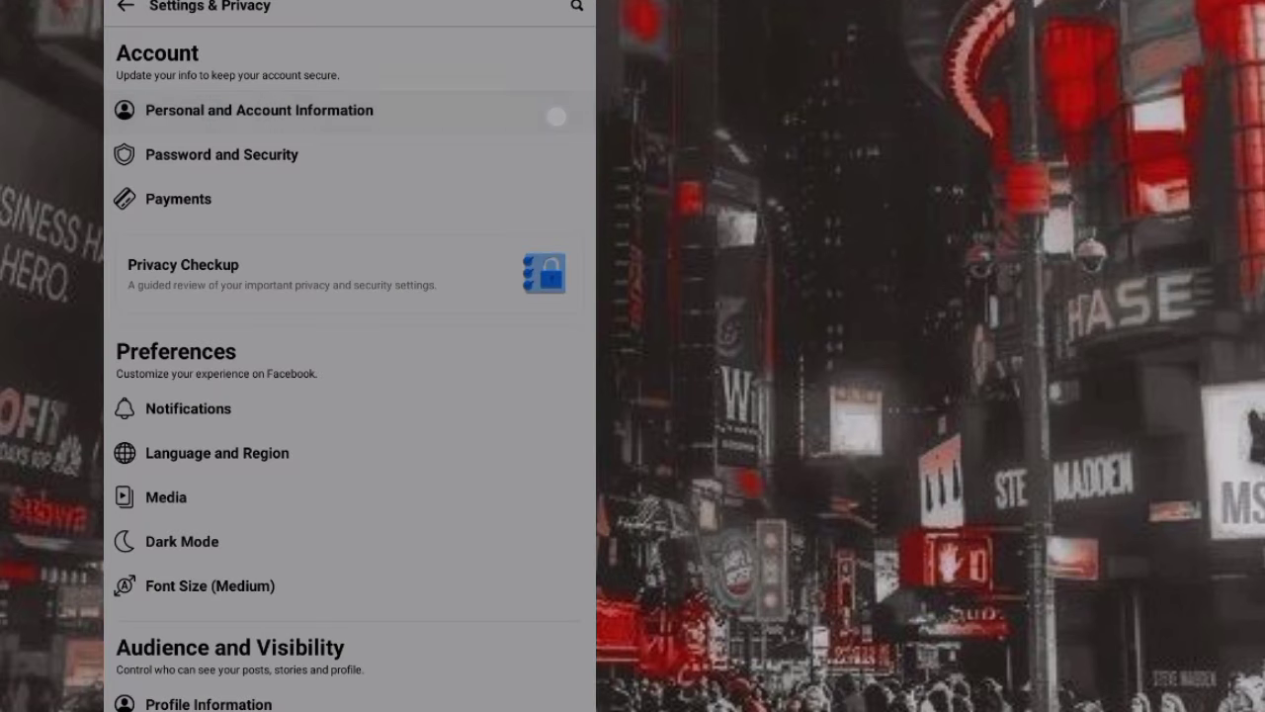
{"action": "left_click", "coordinate": [257, 111]}
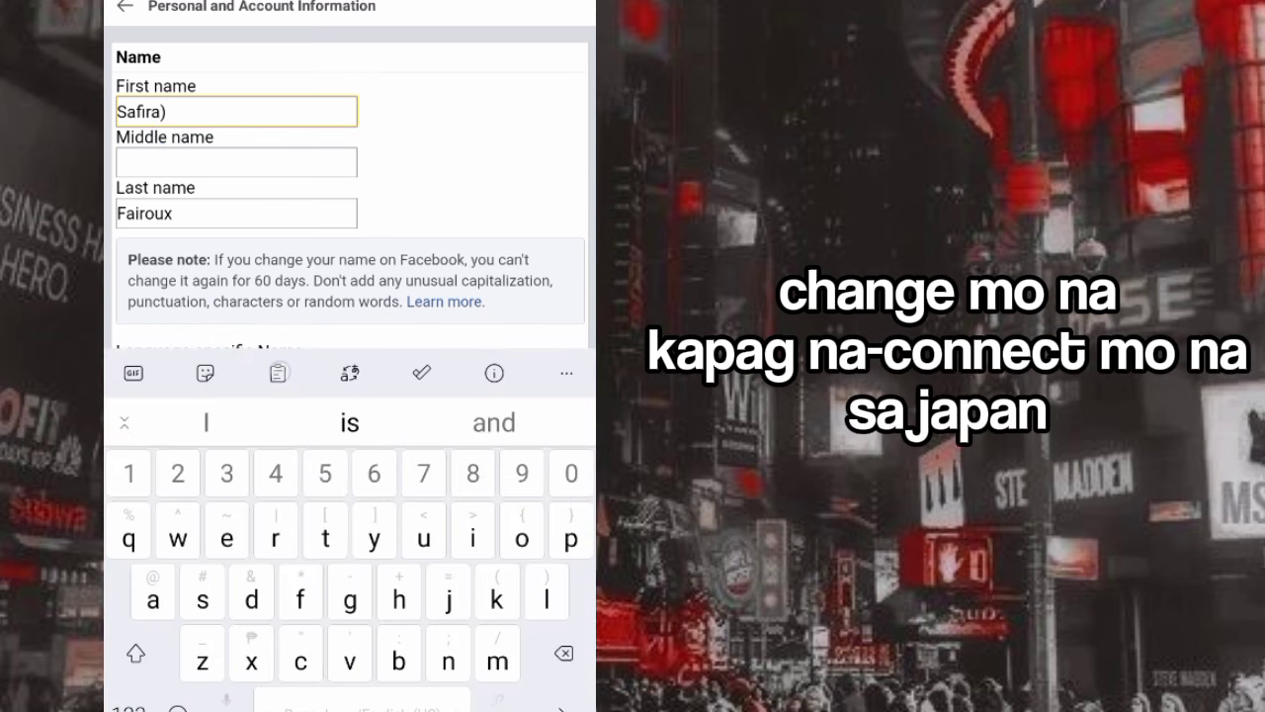
{"action": "left_click", "coordinate": [277, 372]}
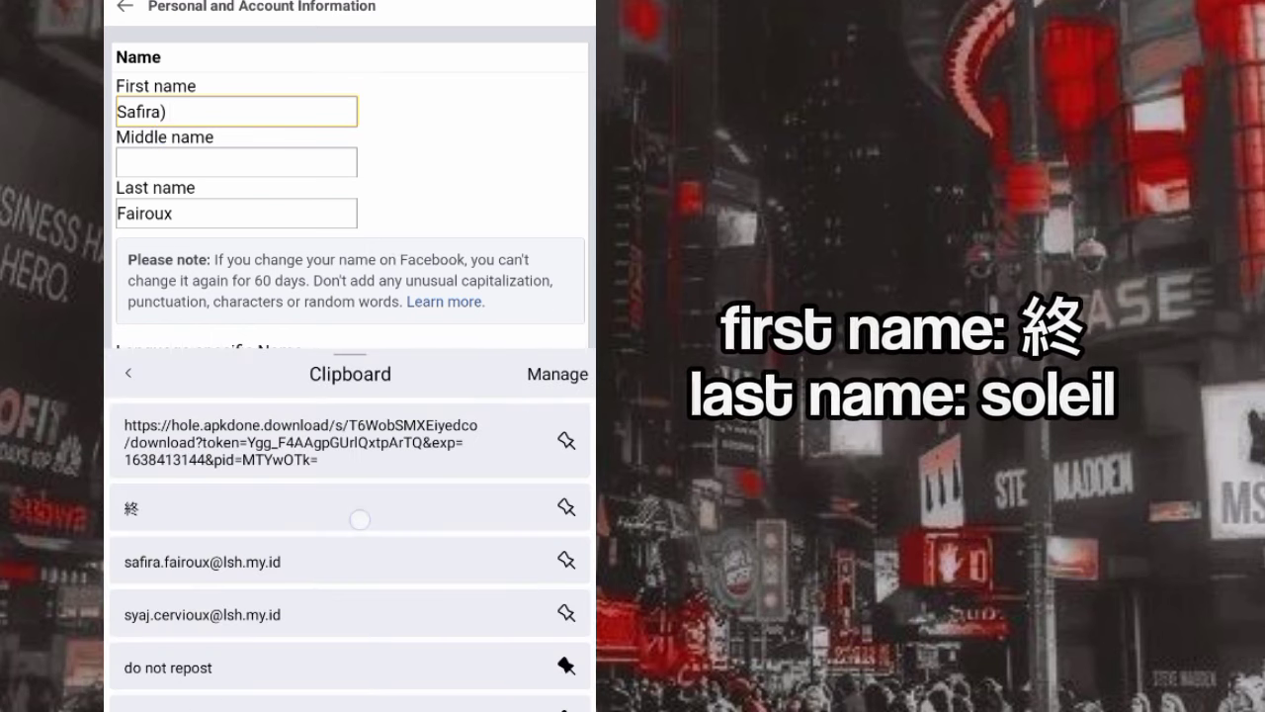
{"action": "left_click", "coordinate": [130, 506]}
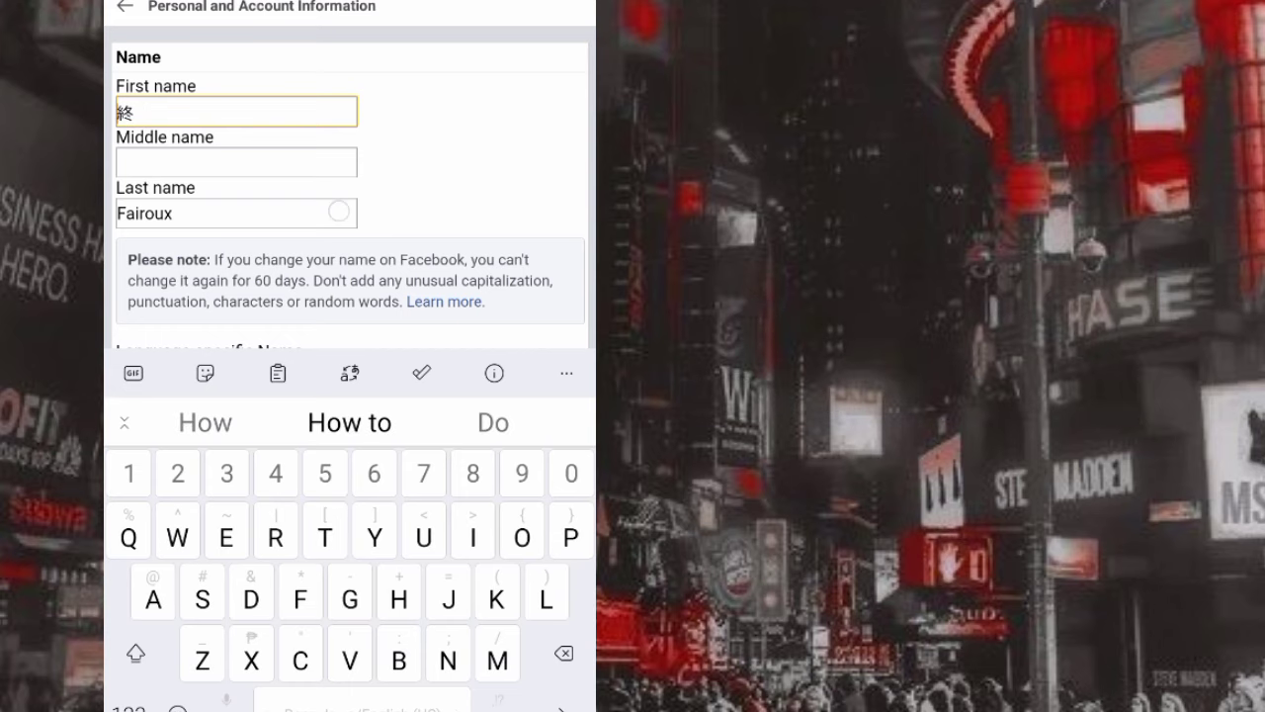
Replace the last name with 'soleil' and bring up the name change review.
{"action": "left_click", "coordinate": [237, 214]}
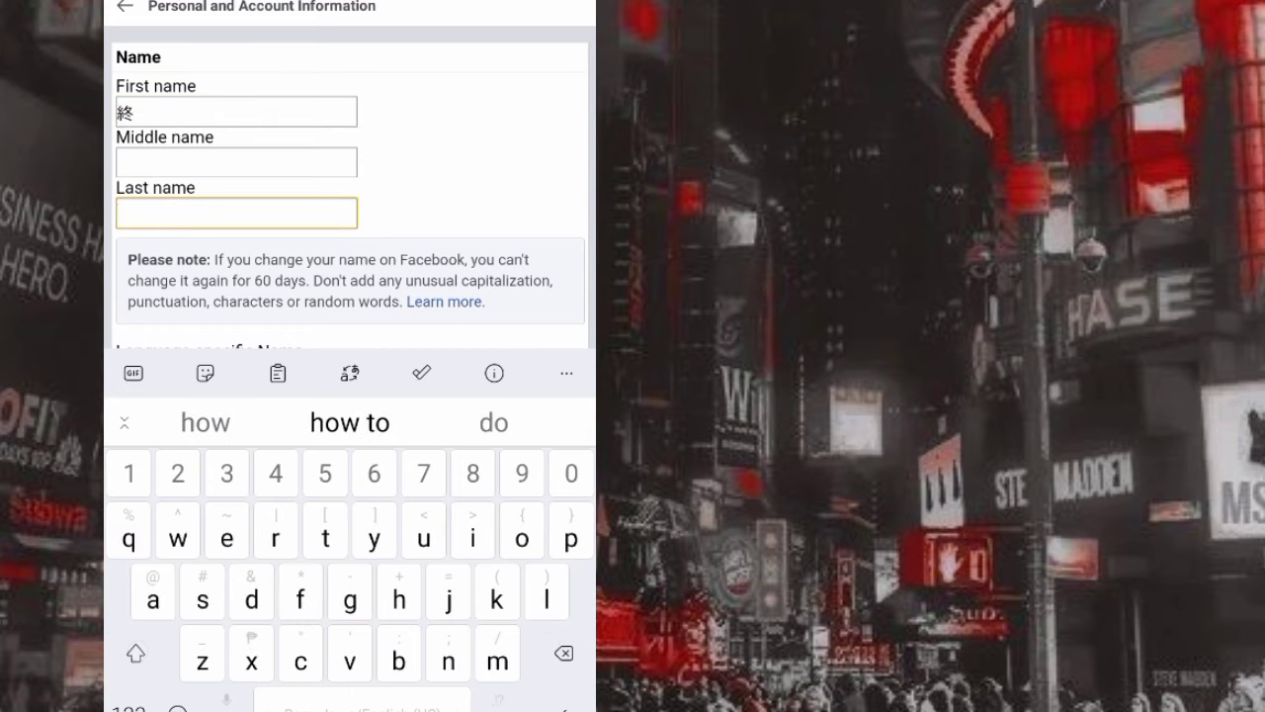
{"action": "type", "text": "soleil"}
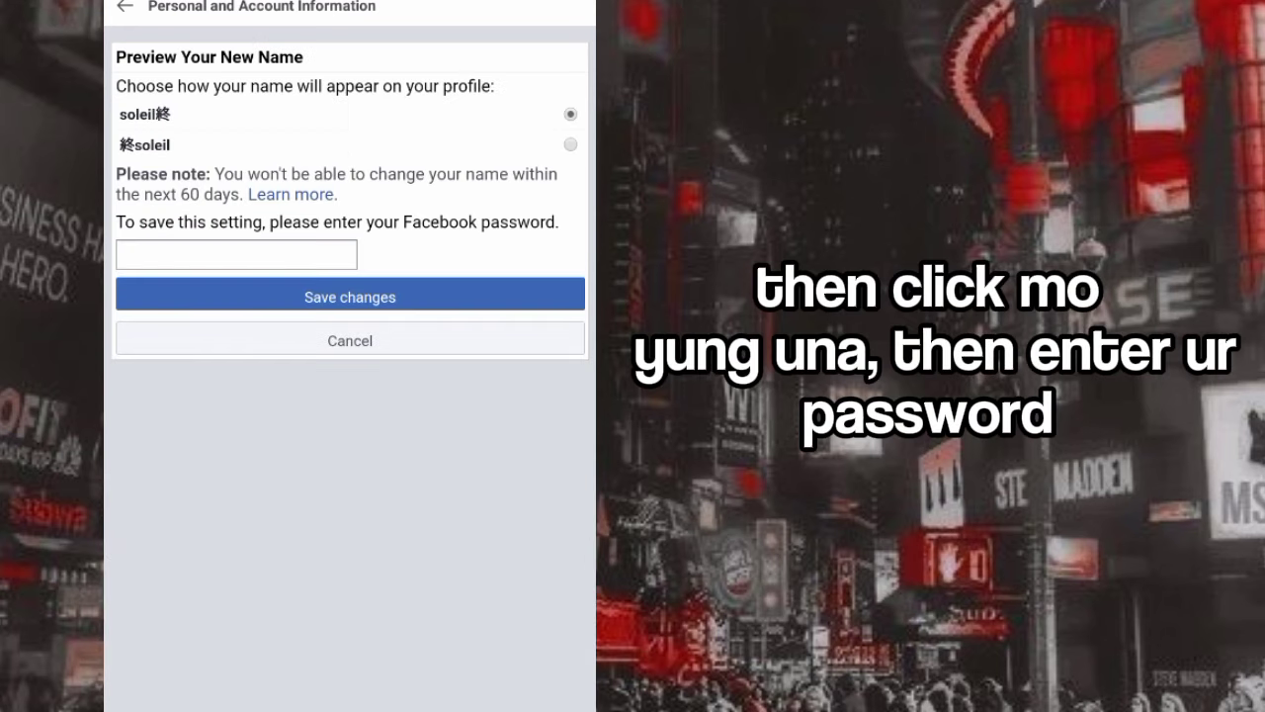
Confirm the name 'soleil終' with the account password and return to the profile showing it.
{"action": "left_click", "coordinate": [236, 253]}
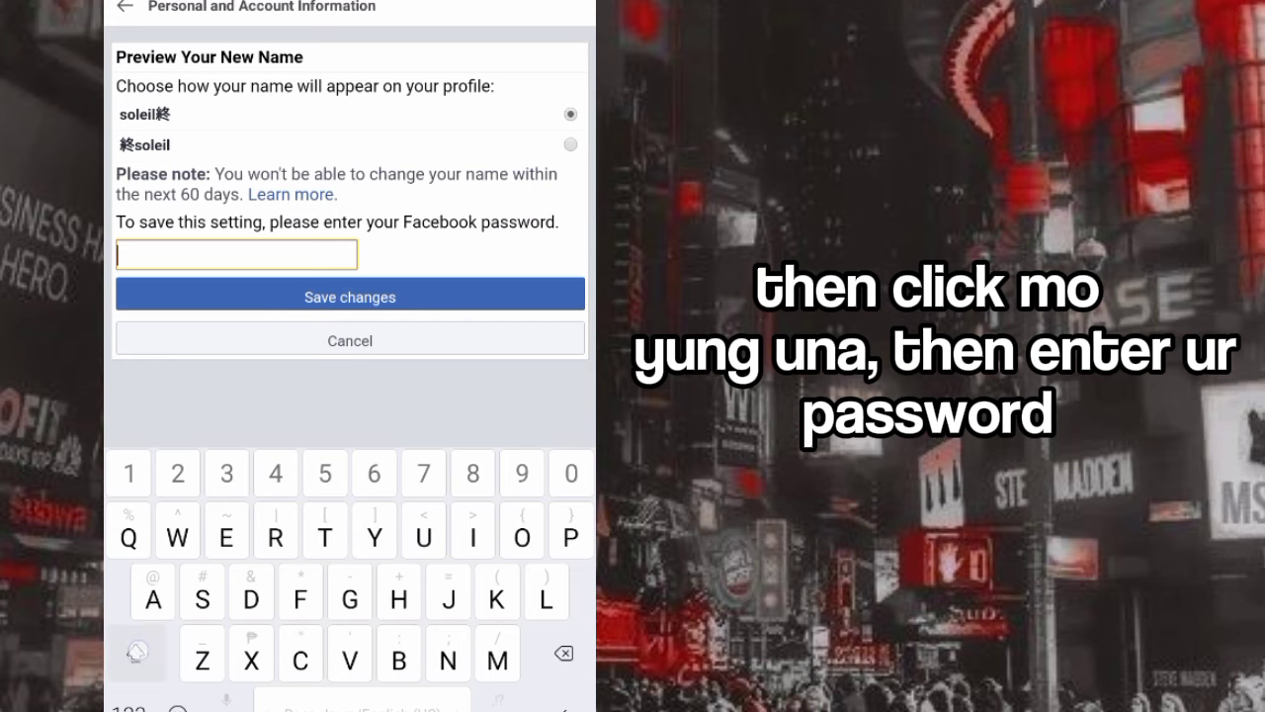
{"action": "type", "text": "d"}
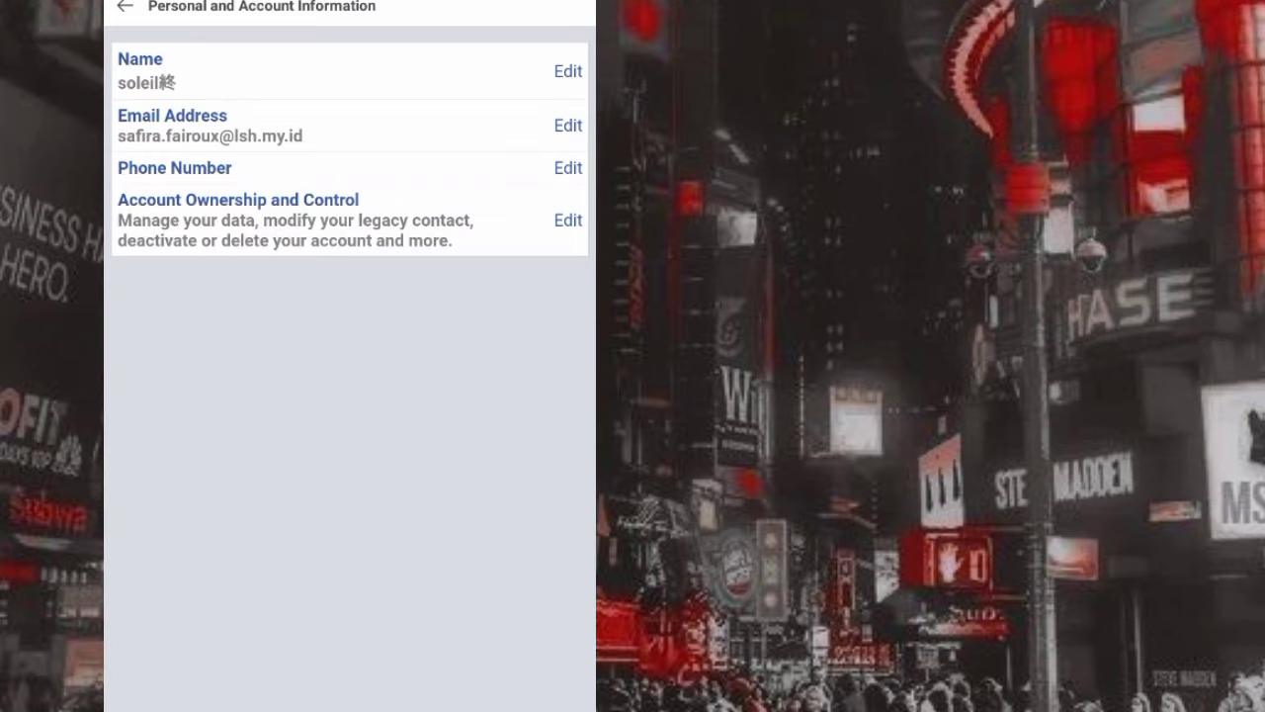
{"action": "left_click", "coordinate": [124, 8]}
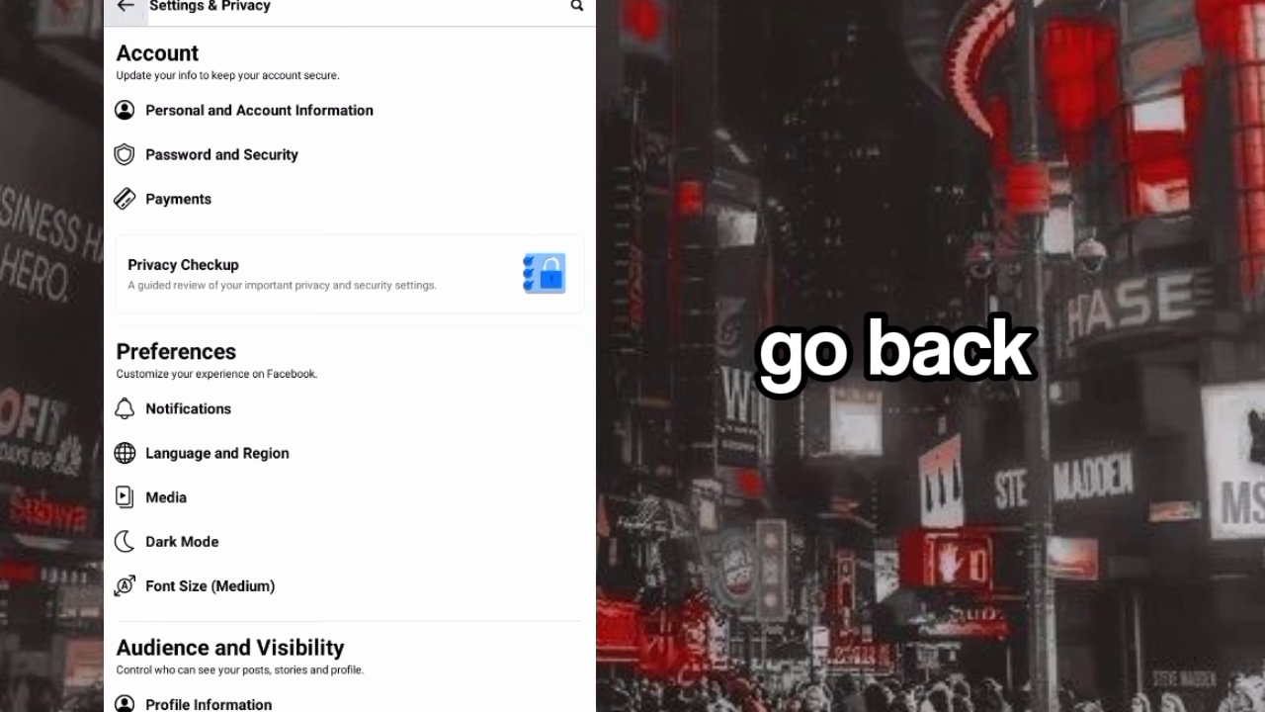
{"action": "left_click", "coordinate": [127, 8]}
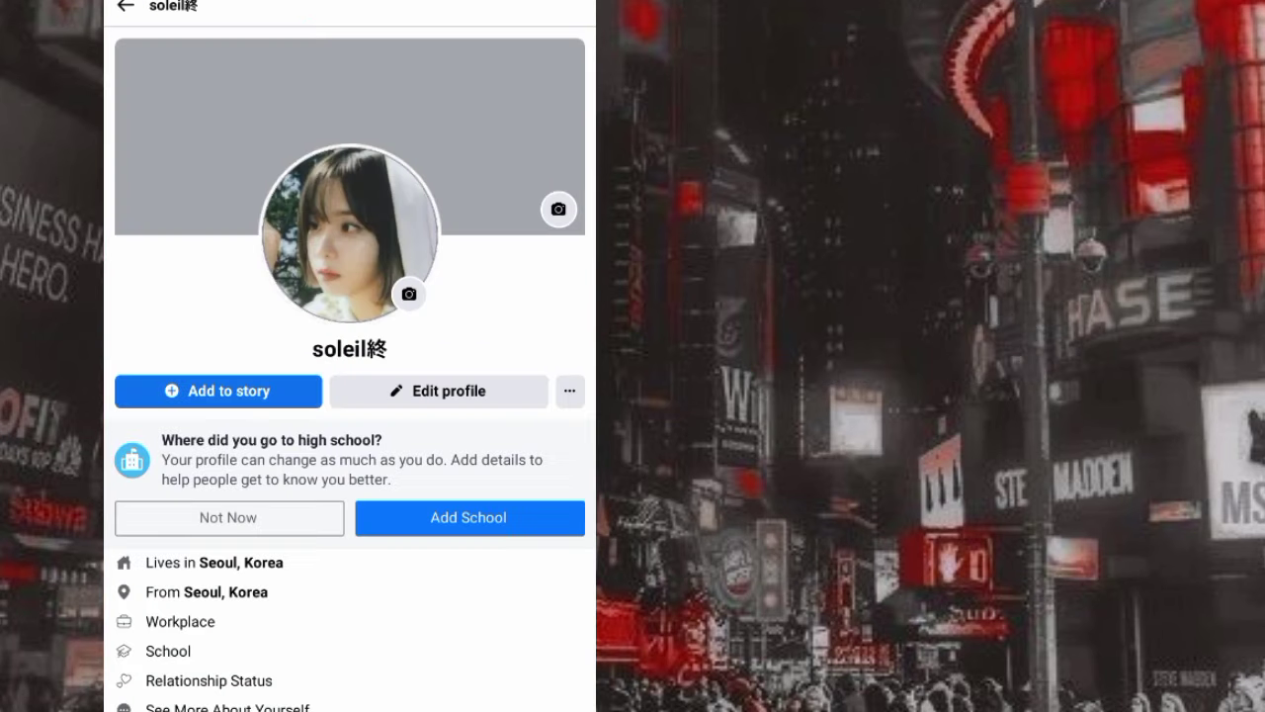